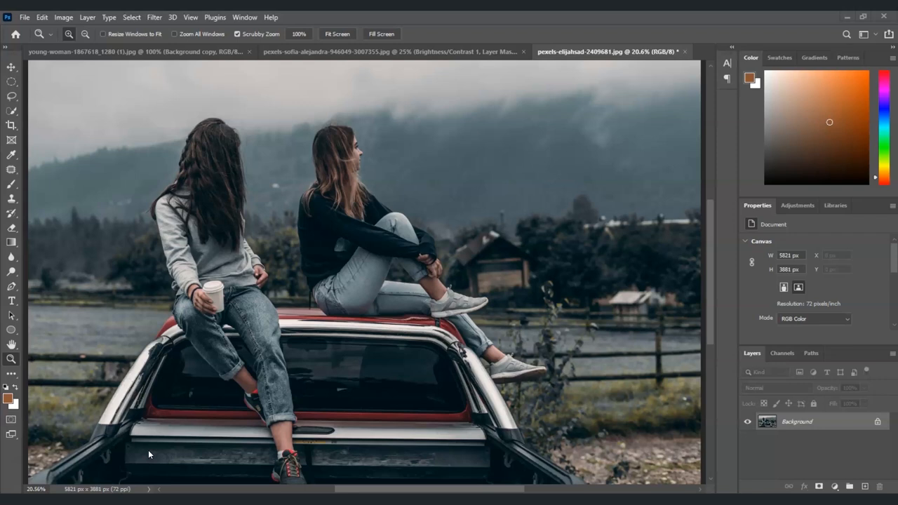
mouse_move(146, 455)
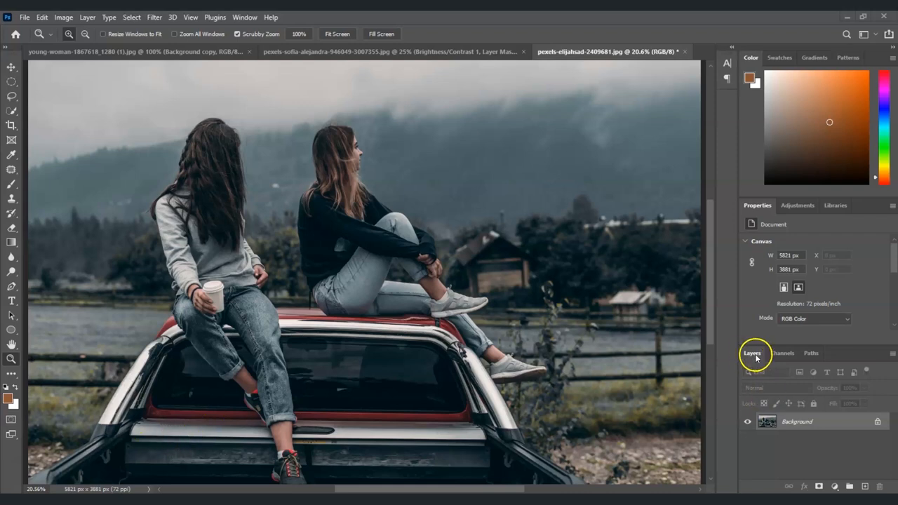
mouse_move(836, 493)
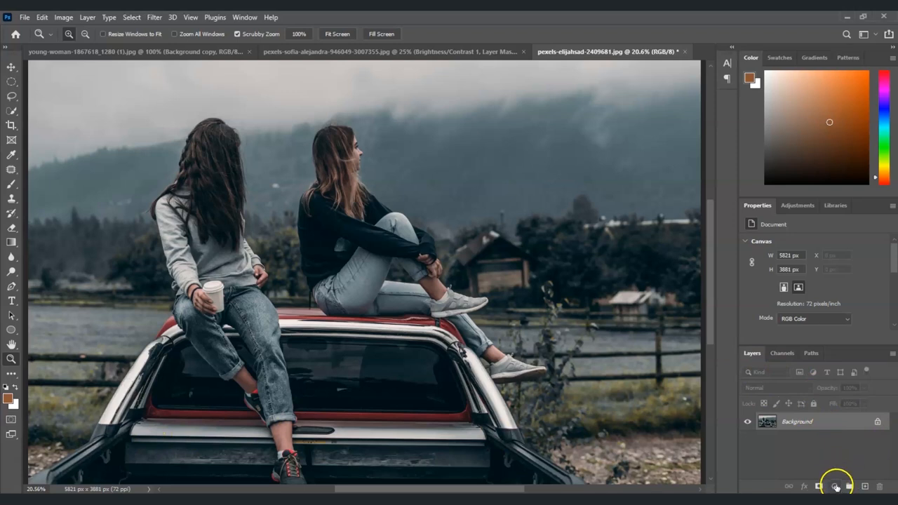
- Add a Solid Color fill layer in pure white (#ffffff) above the photo
left_click(835, 487)
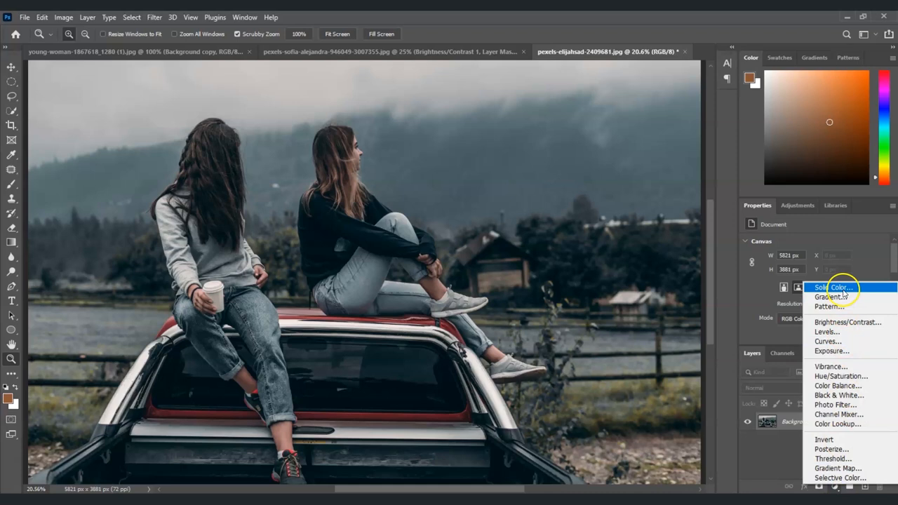
left_click(831, 287)
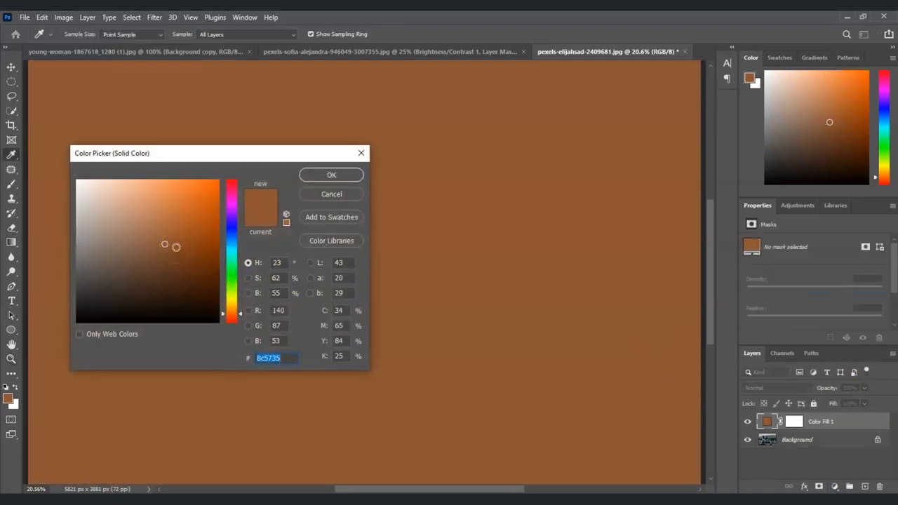
left_click(78, 179)
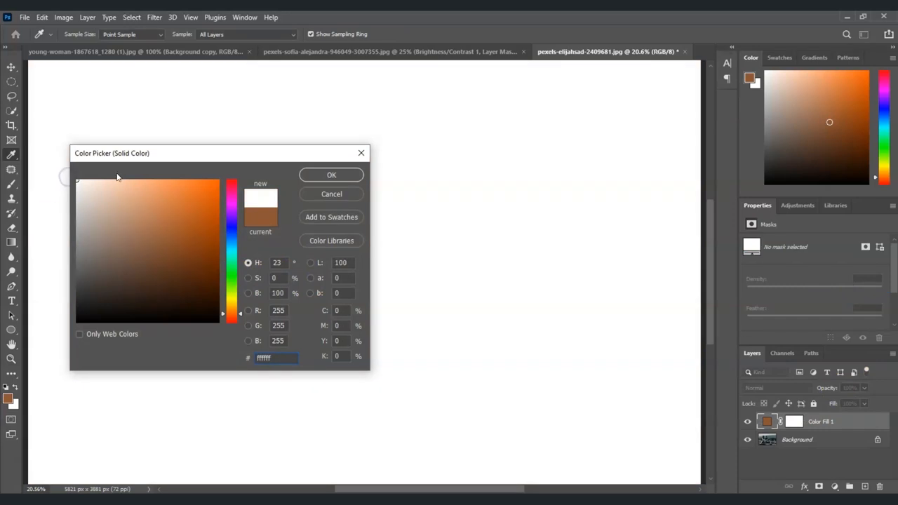
left_click(331, 175)
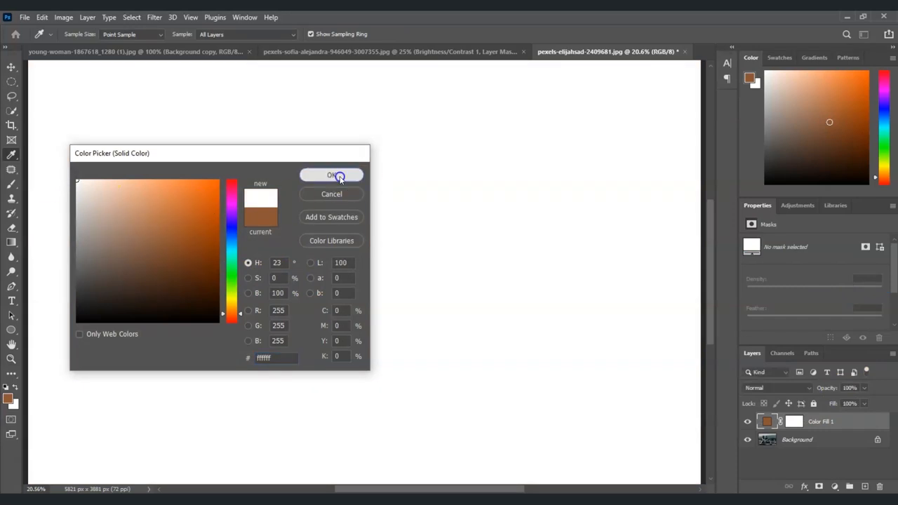
left_click(331, 175)
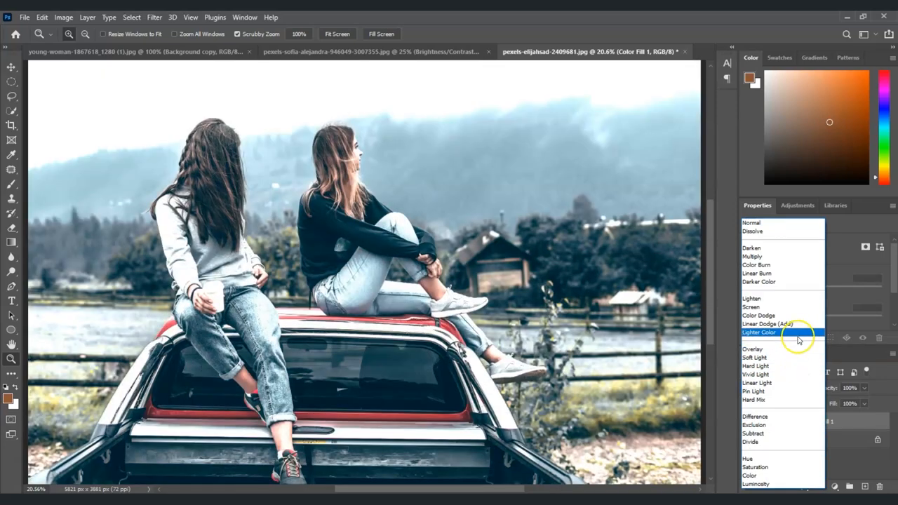
- Set the Color Fill 1 layer to Soft Light blending at 80% opacity
left_click(754, 357)
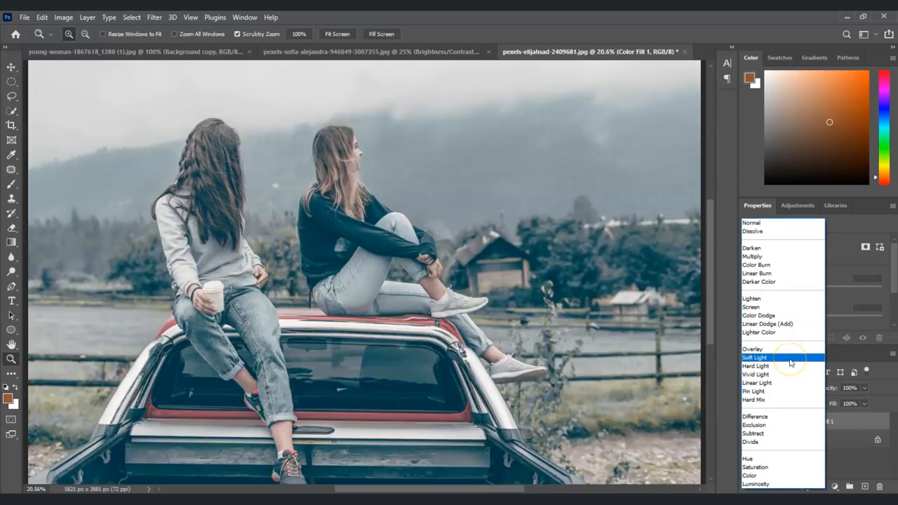
left_click(756, 357)
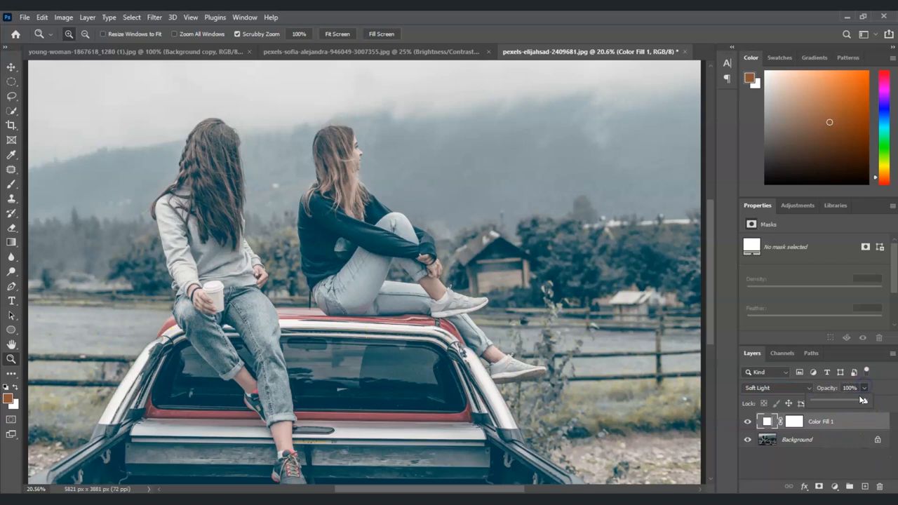
left_click(863, 401)
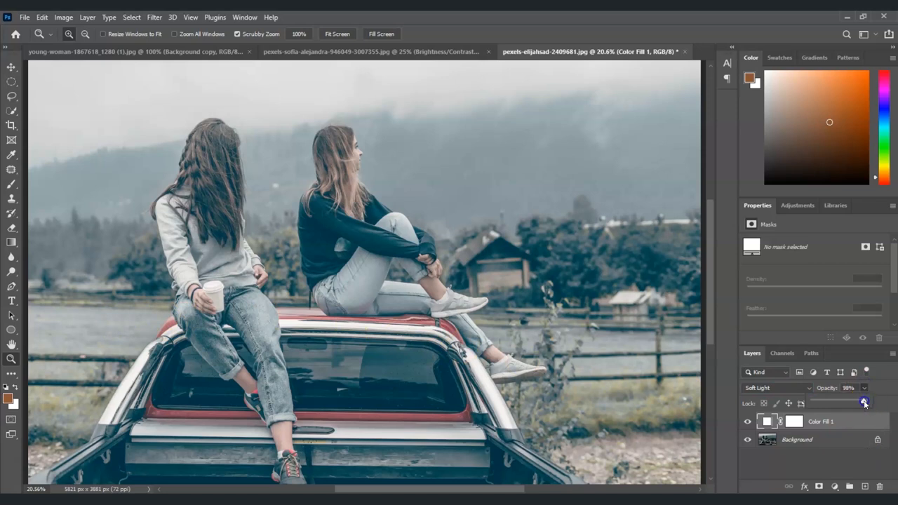
left_click_drag(865, 403, 860, 404)
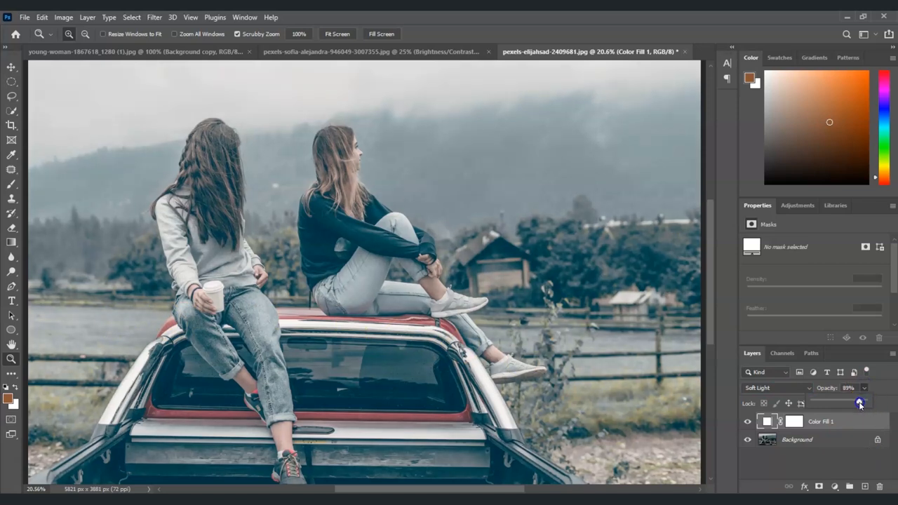
left_click_drag(859, 402, 864, 400)
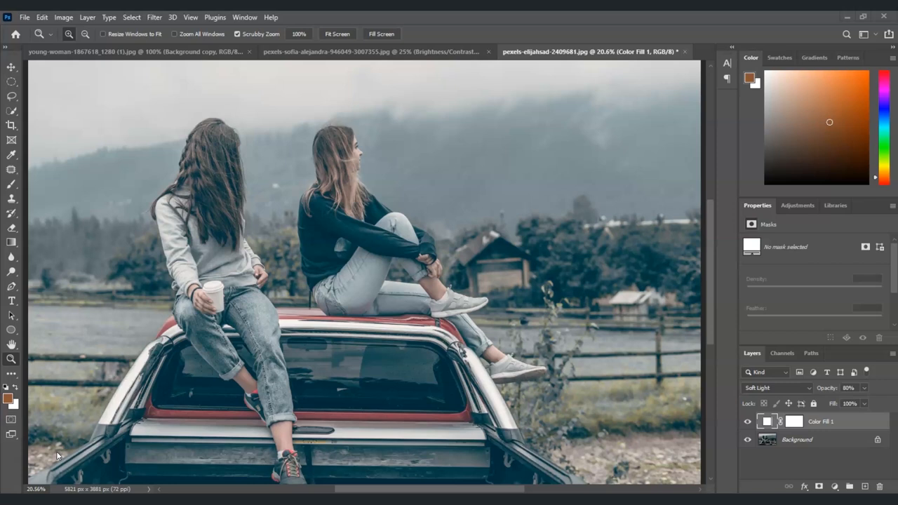
mouse_move(528, 385)
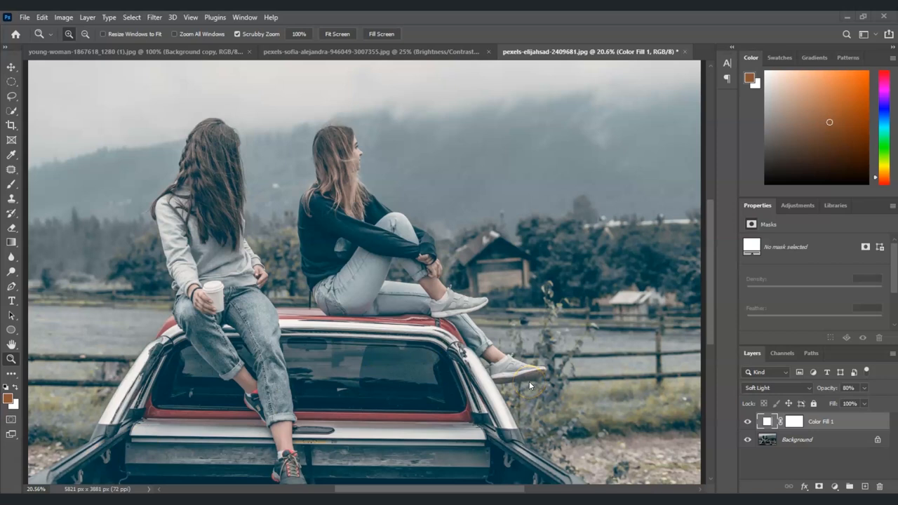
mouse_move(575, 154)
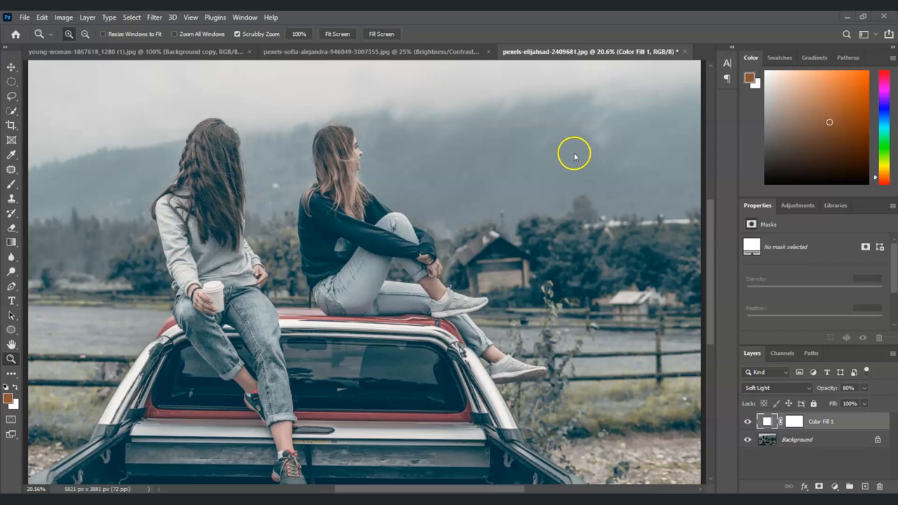
mouse_move(838, 489)
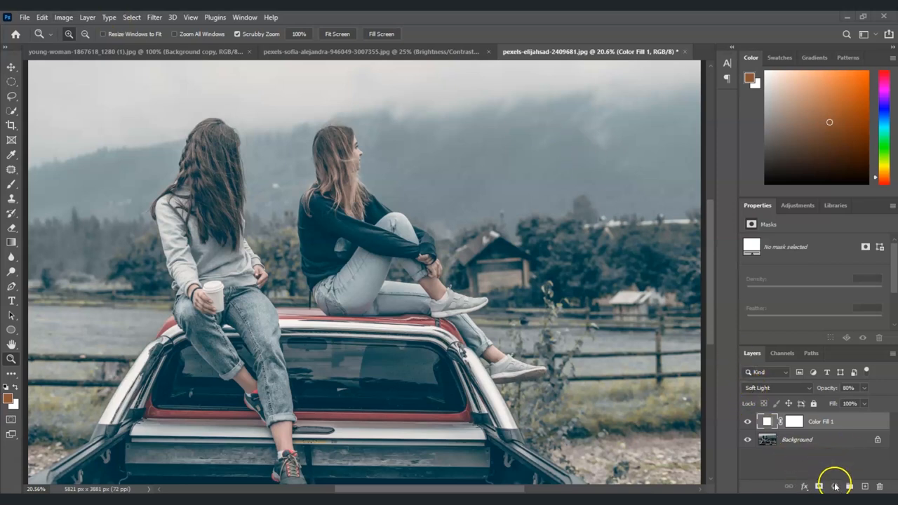
- Add a Brightness/Contrast adjustment layer and raise Contrast from 0 to 100
left_click(836, 487)
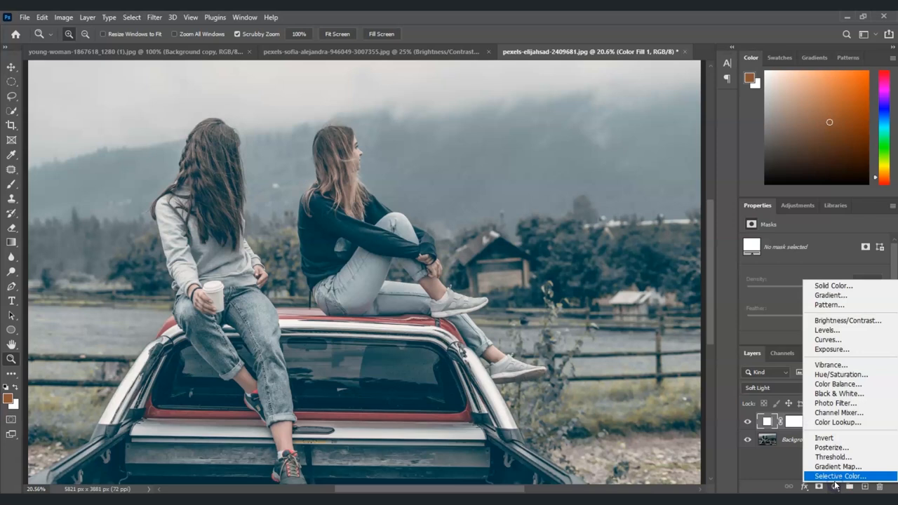
mouse_move(844, 321)
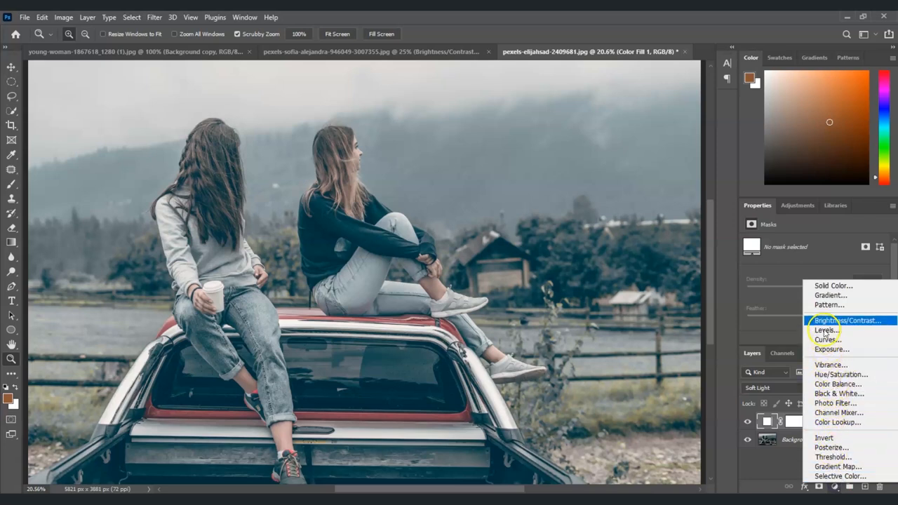
left_click(841, 320)
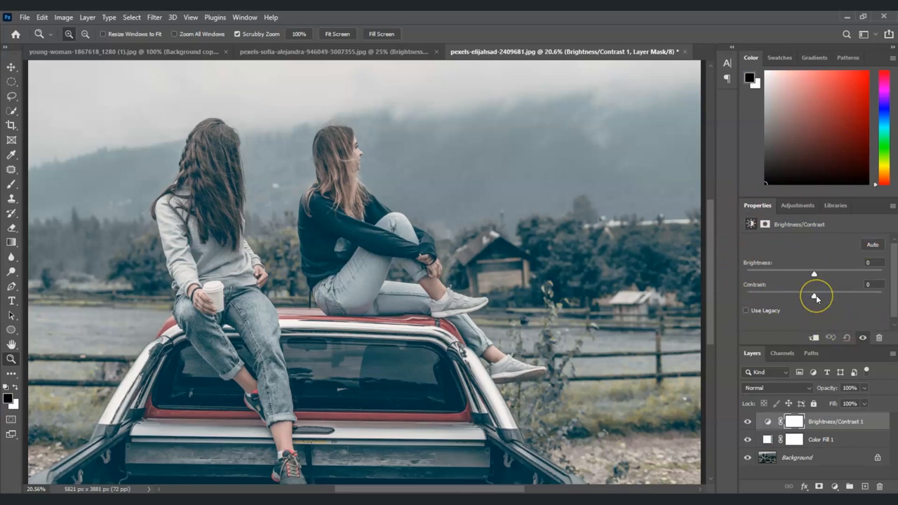
left_click_drag(814, 295, 828, 295)
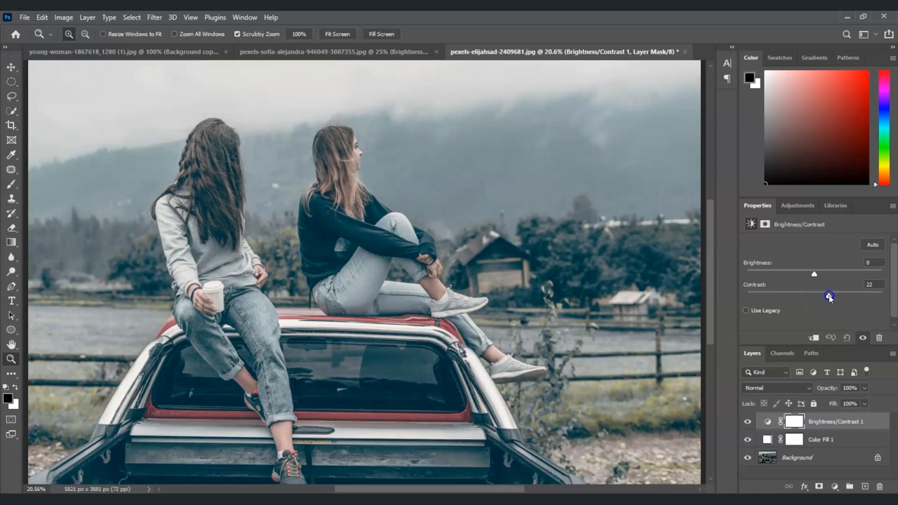
left_click_drag(828, 296, 880, 285)
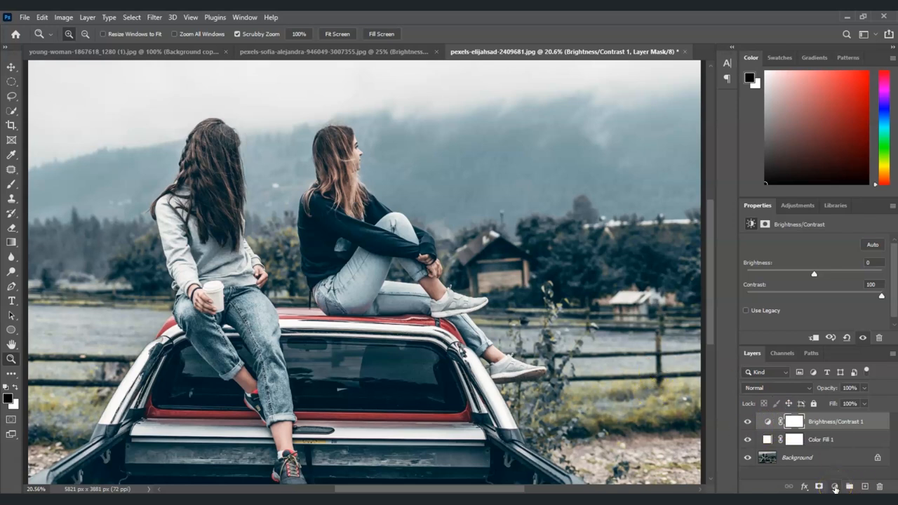
- Add a Hue/Saturation adjustment layer and begin boosting Saturation
left_click(834, 493)
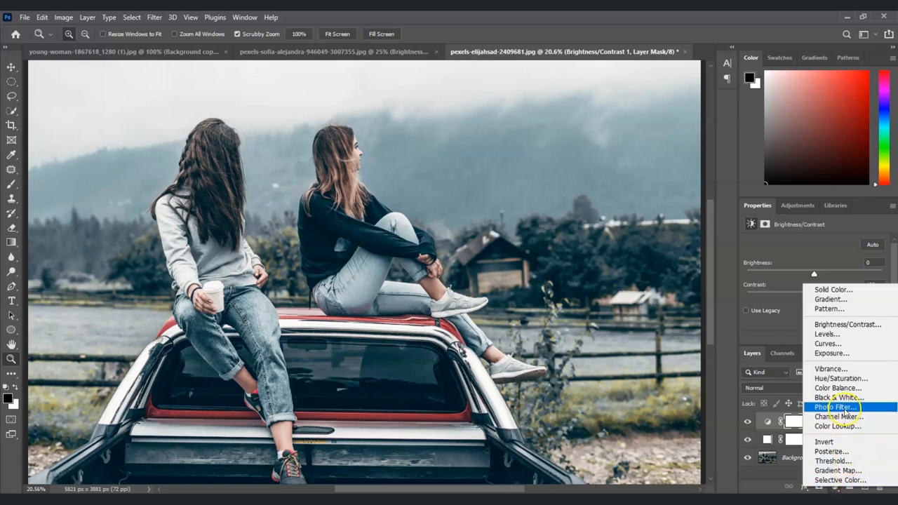
mouse_move(843, 378)
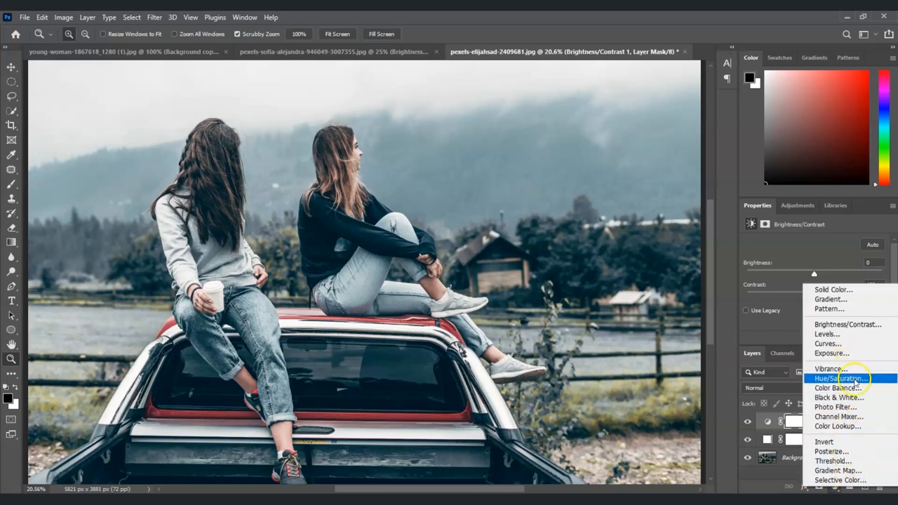
left_click(827, 377)
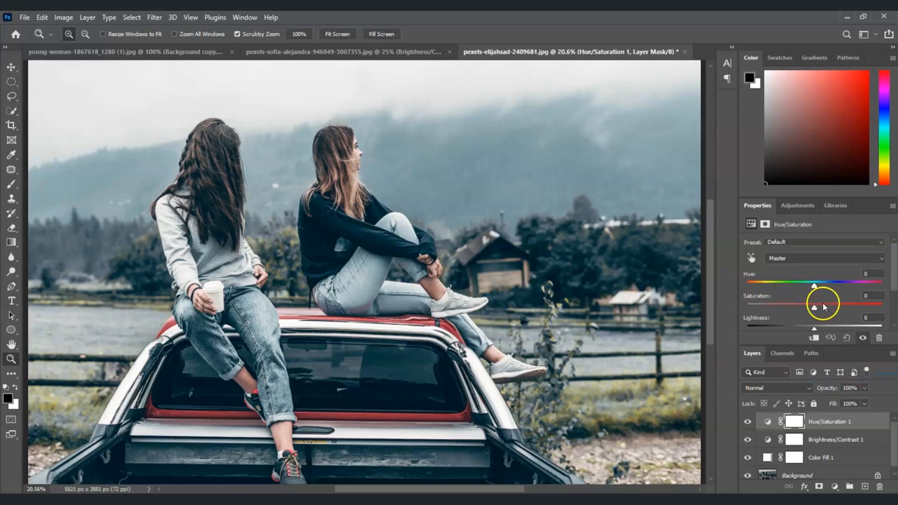
left_click_drag(815, 306, 816, 307)
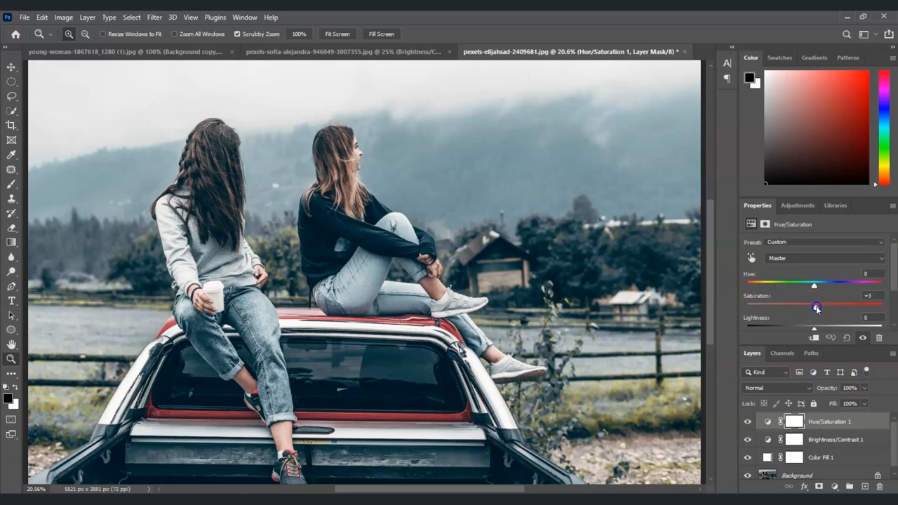
left_click_drag(815, 307, 840, 308)
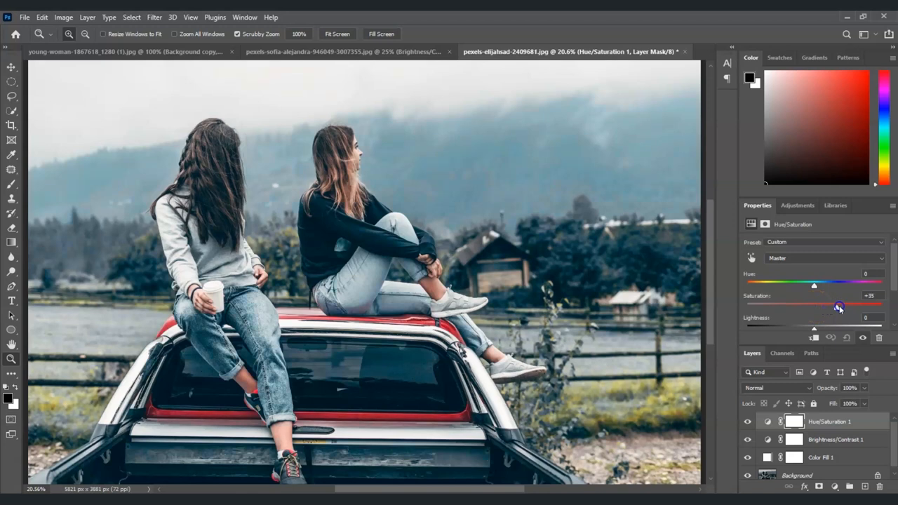
- Fine-tune Saturation to settle at +35, then select the Background layer
left_click_drag(840, 307, 848, 307)
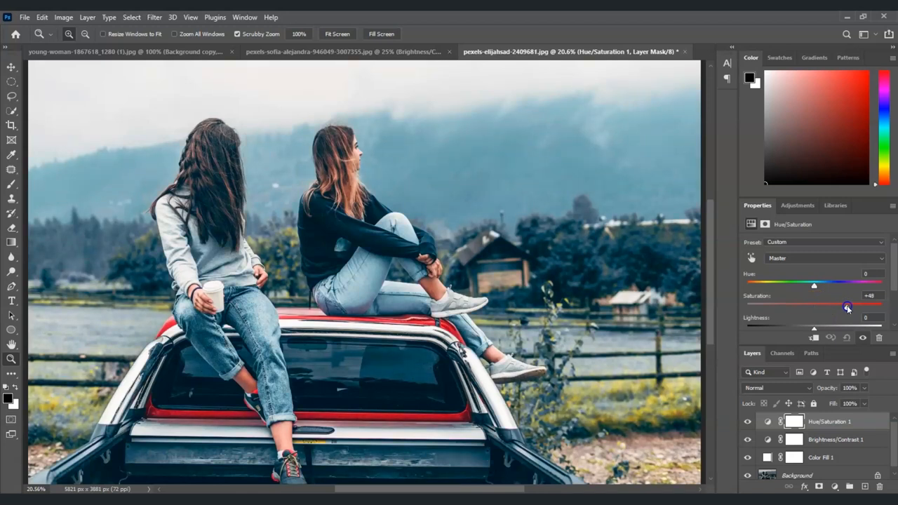
left_click_drag(848, 308, 846, 307)
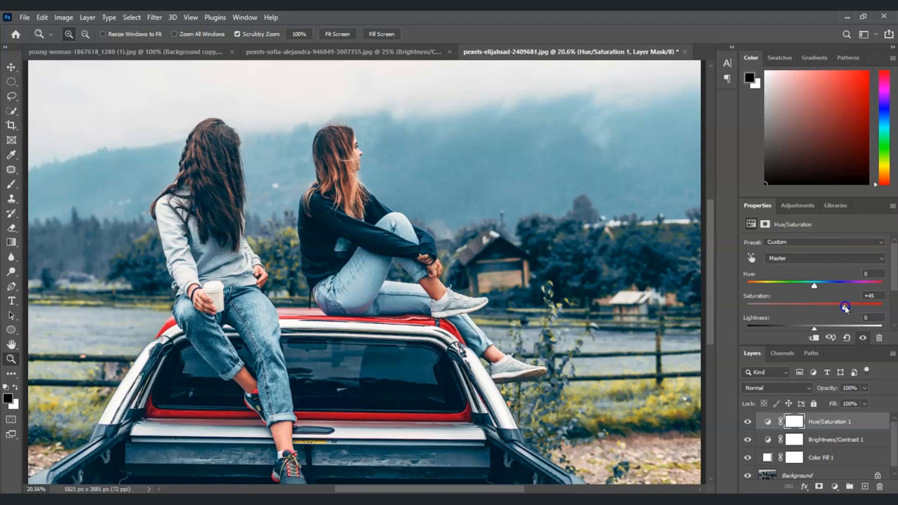
left_click_drag(846, 307, 843, 307)
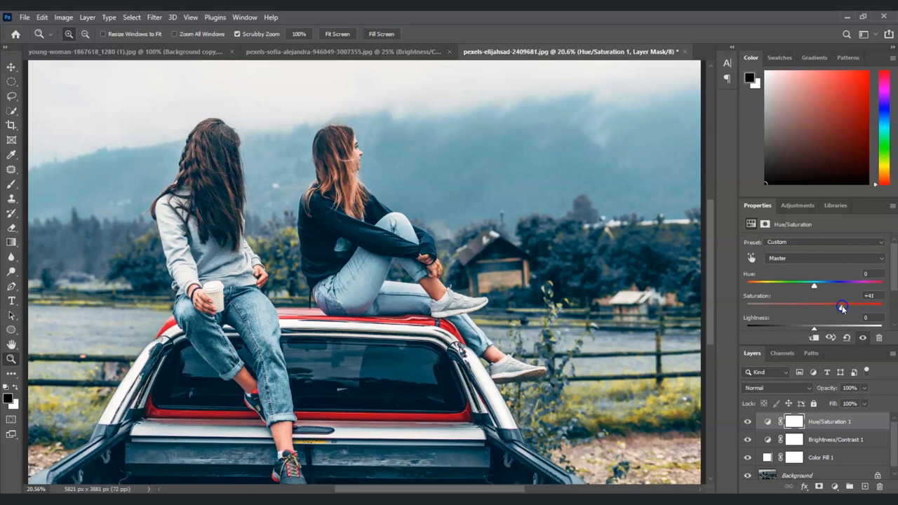
left_click_drag(843, 307, 859, 306)
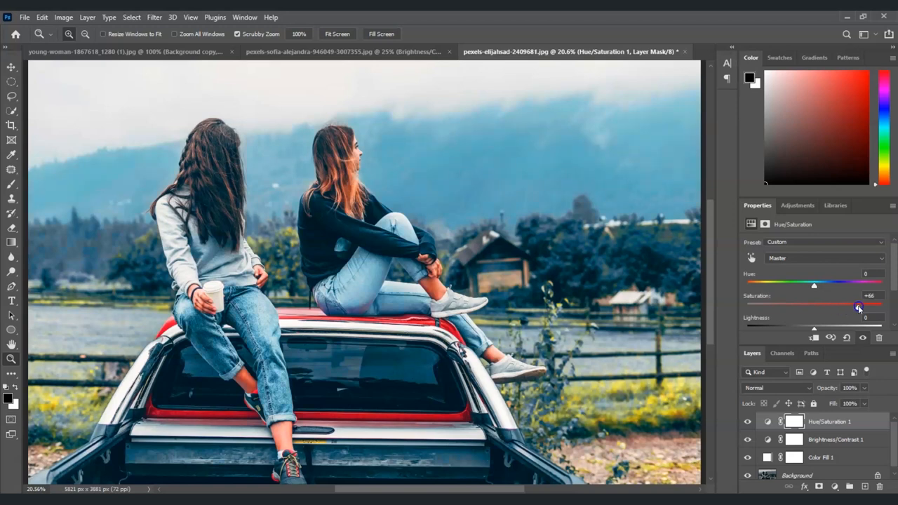
left_click_drag(859, 306, 854, 306)
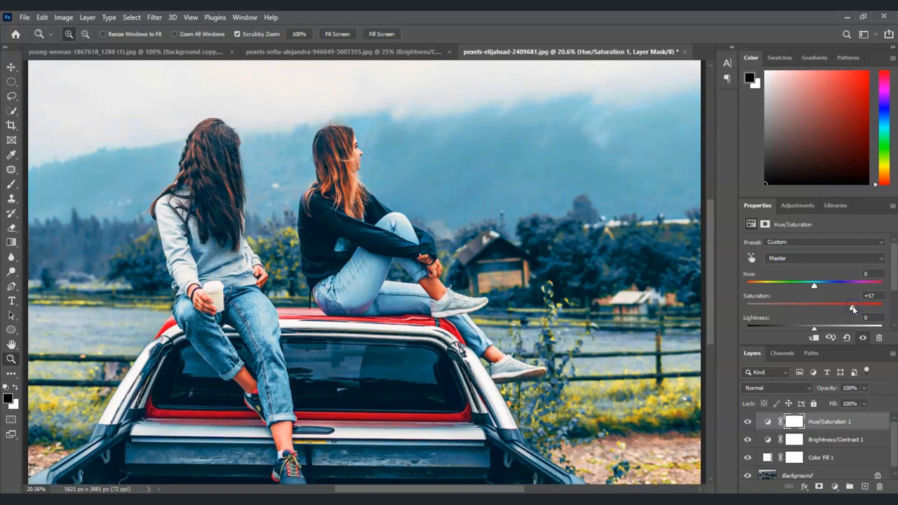
left_click_drag(853, 309, 846, 308)
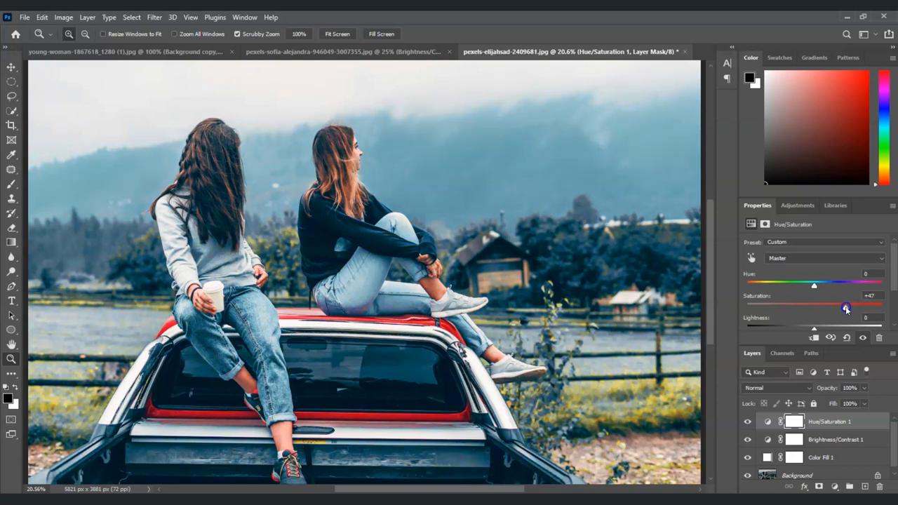
left_click_drag(848, 308, 844, 308)
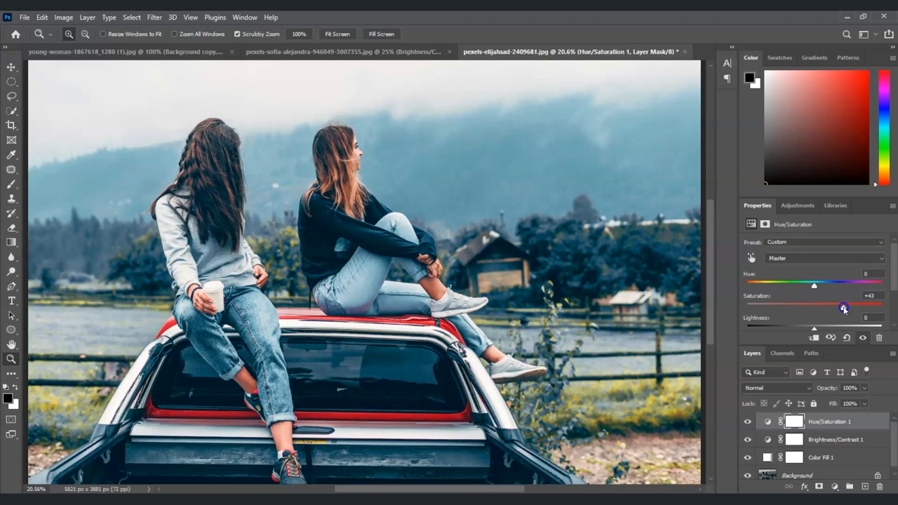
left_click_drag(844, 308, 842, 307)
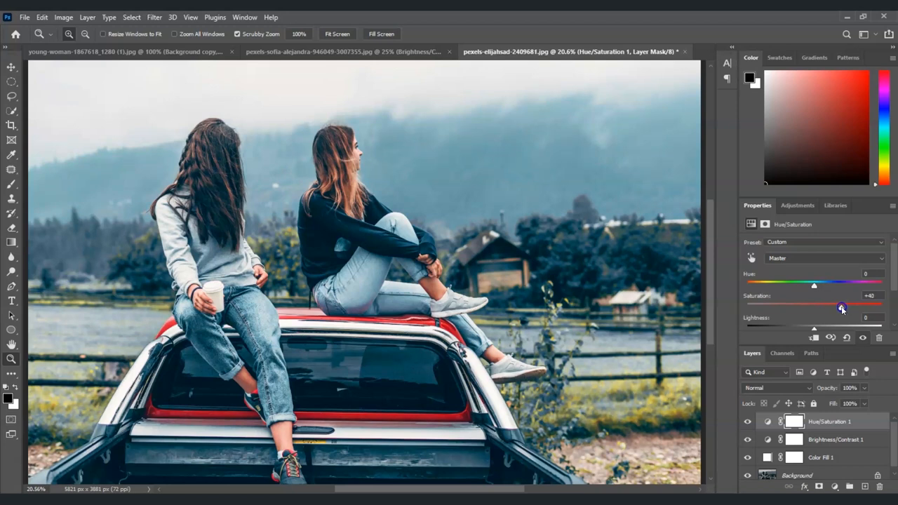
left_click_drag(843, 309, 837, 309)
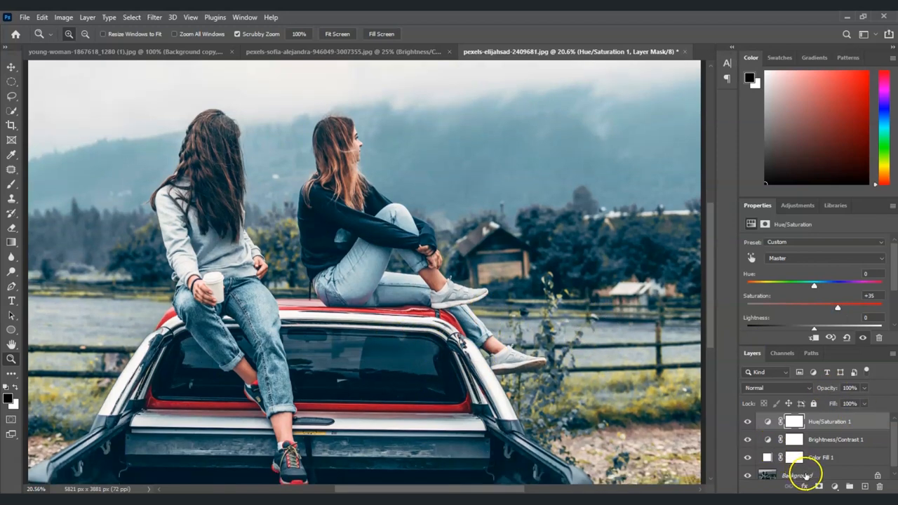
left_click(804, 471)
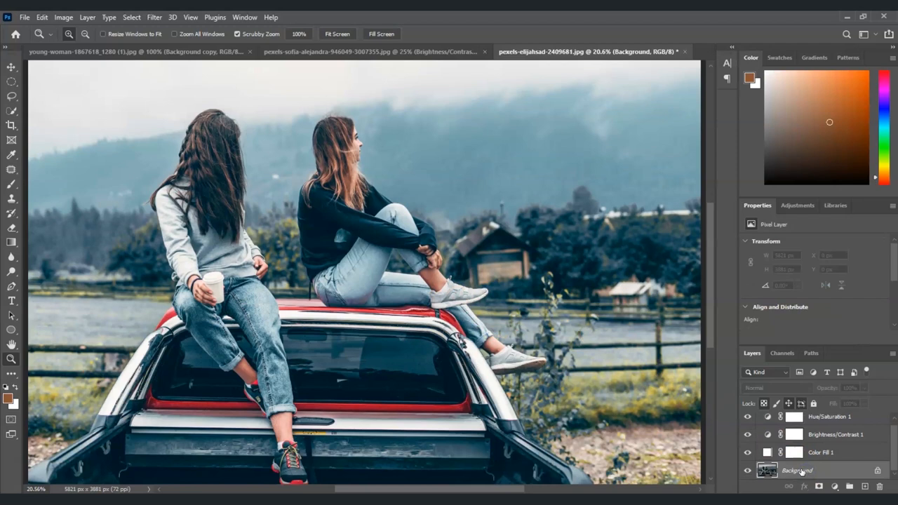